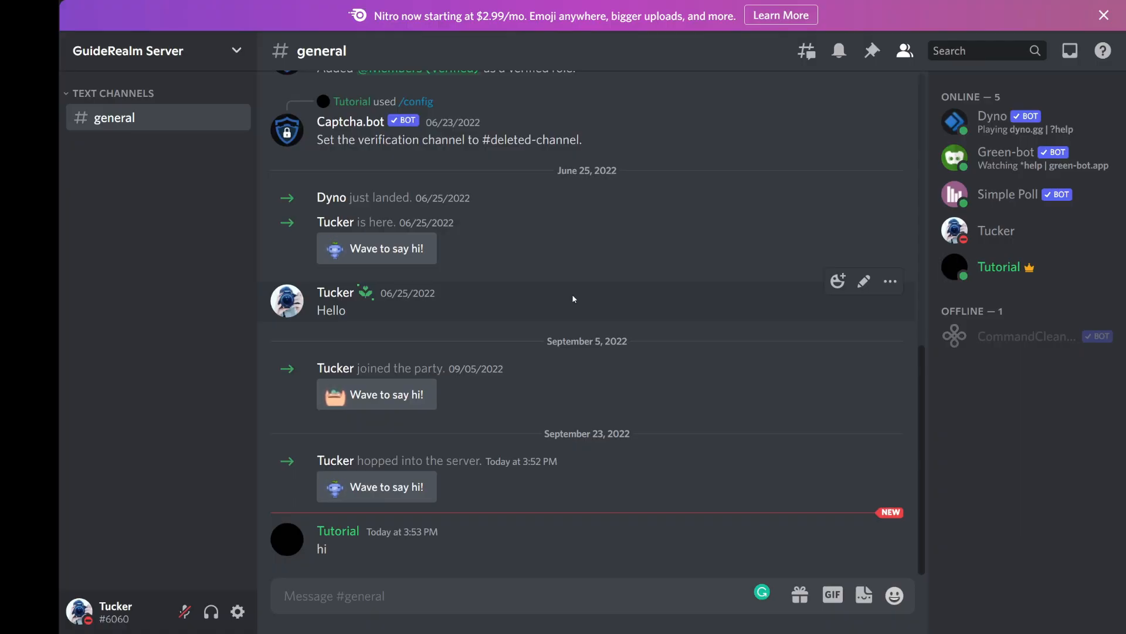
{"action": "mouse_move", "coordinate": [304, 544]}
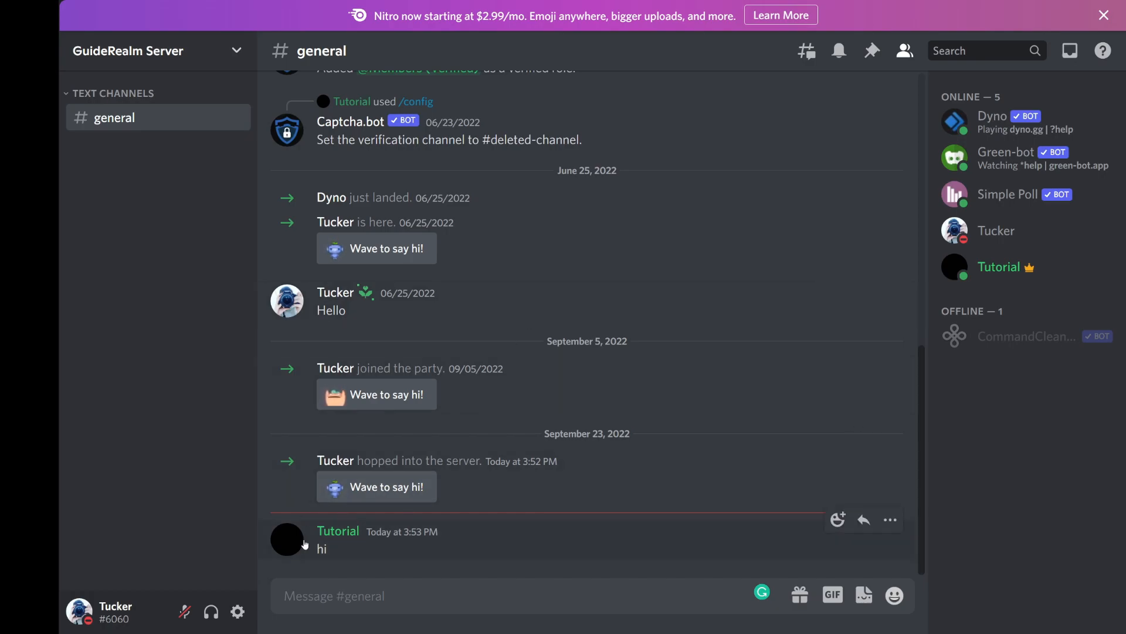
Open Tutorial#1956's profile card from #general, view the note, then dismiss it.
{"action": "left_click", "coordinate": [286, 538]}
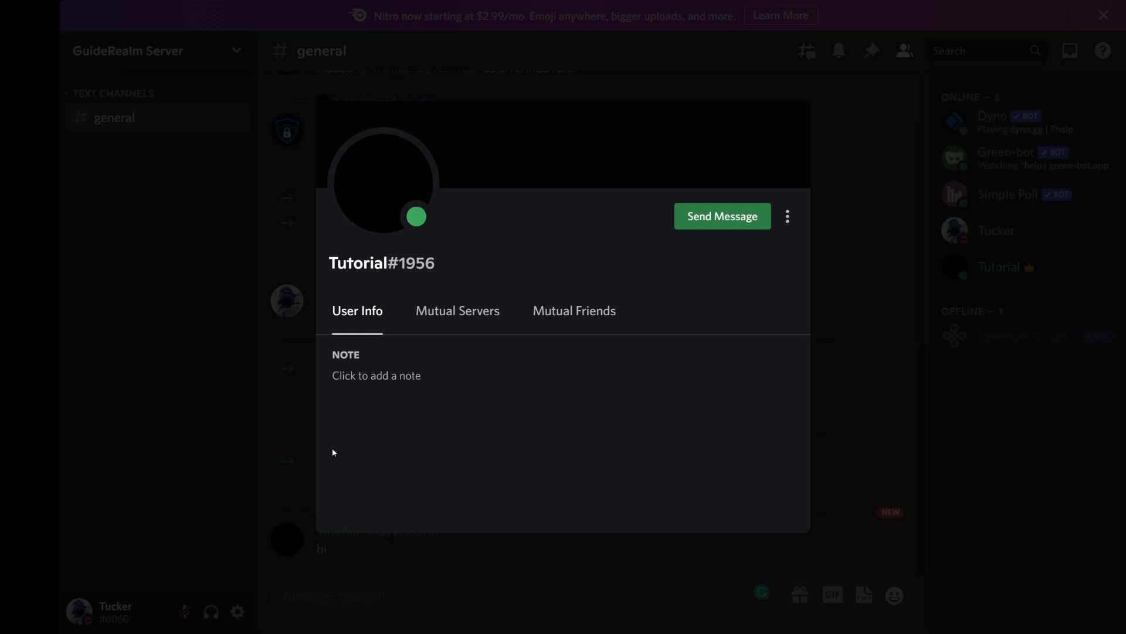
{"action": "mouse_move", "coordinate": [330, 434]}
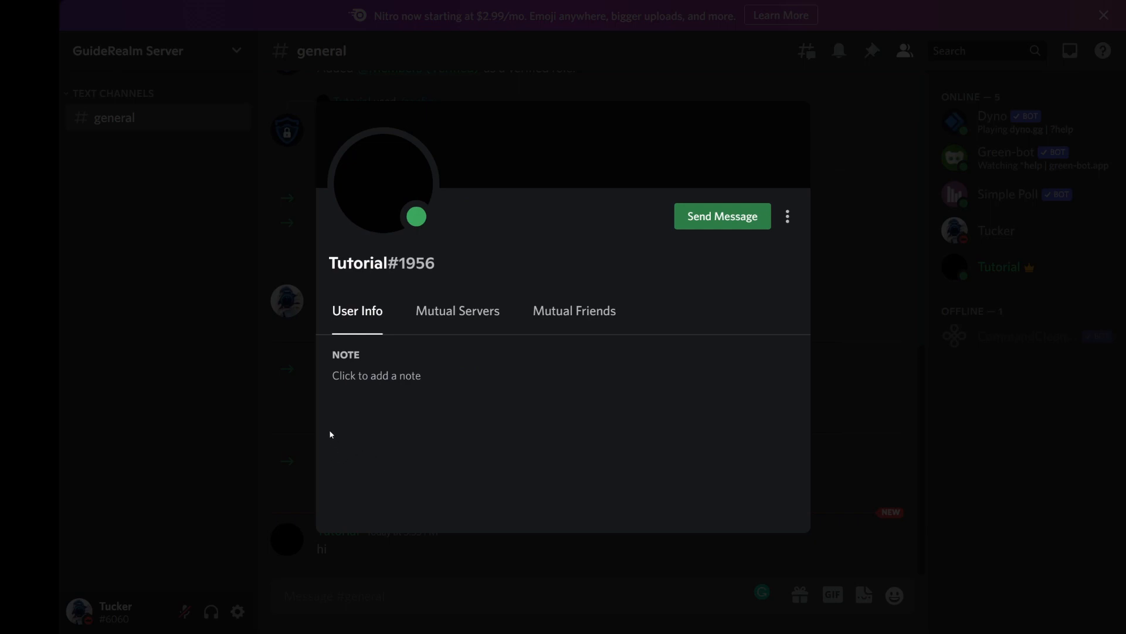
{"action": "mouse_move", "coordinate": [345, 417]}
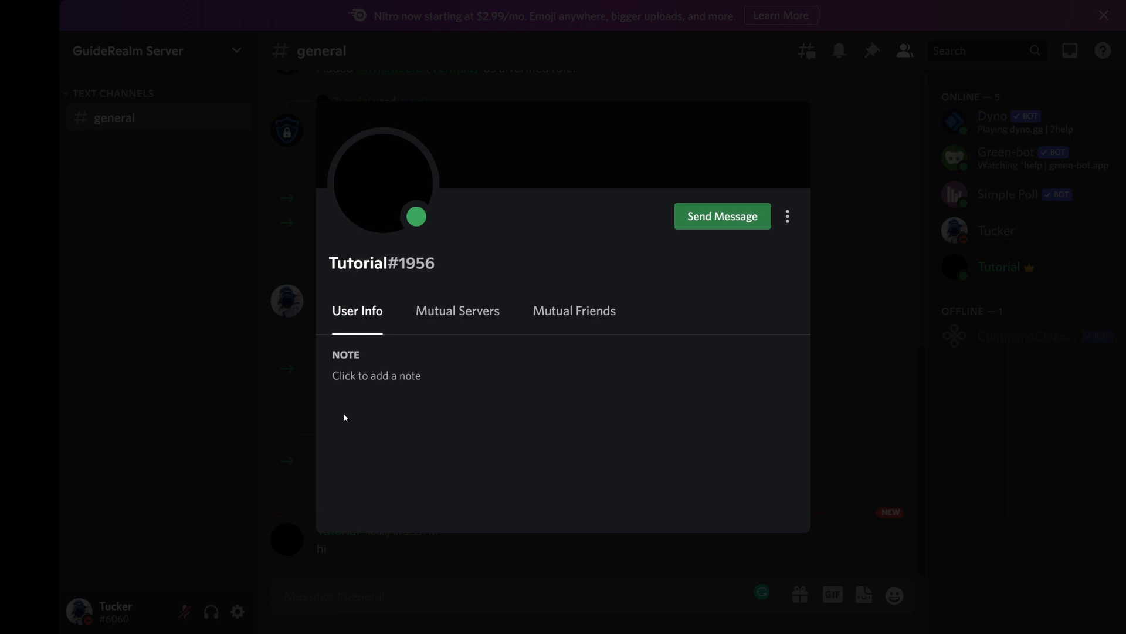
{"action": "mouse_move", "coordinate": [413, 448]}
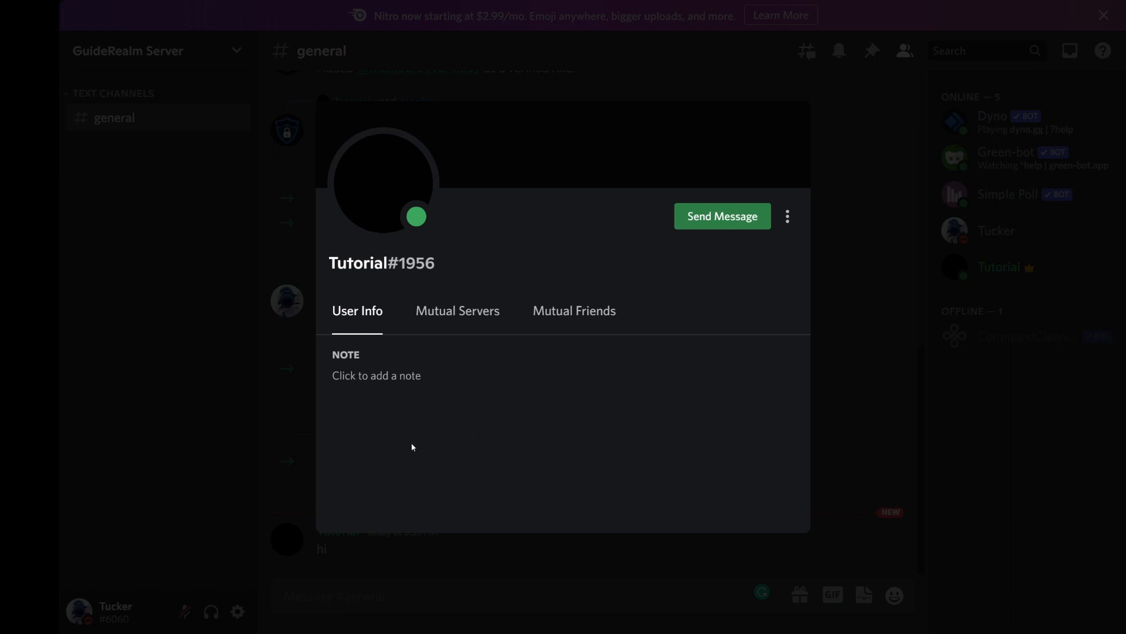
{"action": "left_click", "coordinate": [210, 325]}
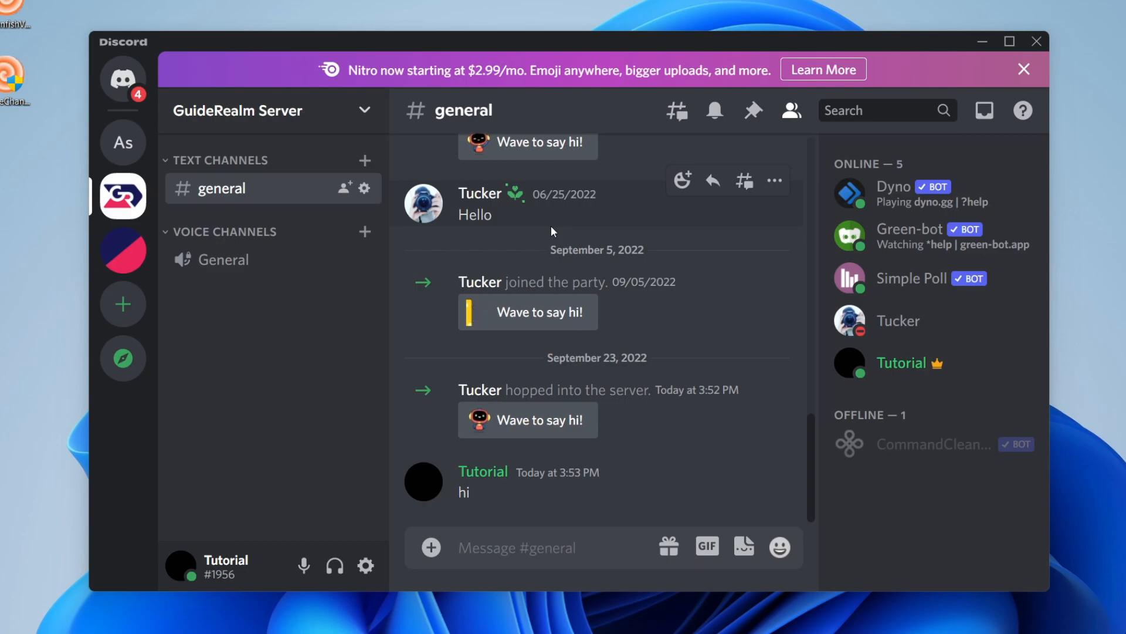
{"action": "mouse_move", "coordinate": [369, 429]}
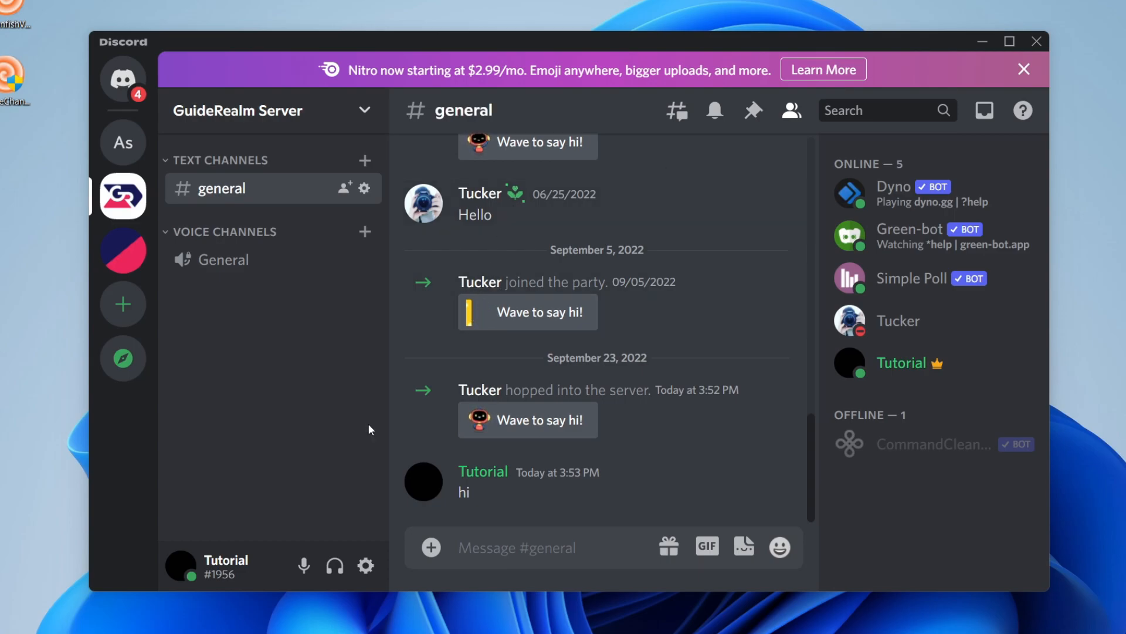
{"action": "mouse_move", "coordinate": [365, 564]}
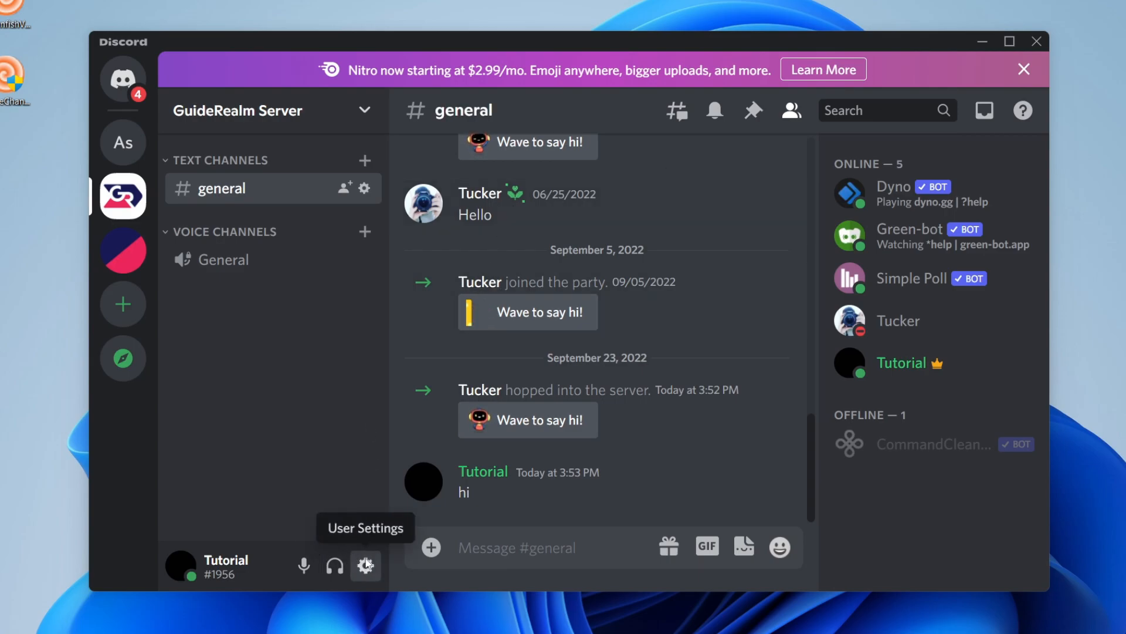
Open User Settings and go to the Connections page.
{"action": "left_click", "coordinate": [365, 565]}
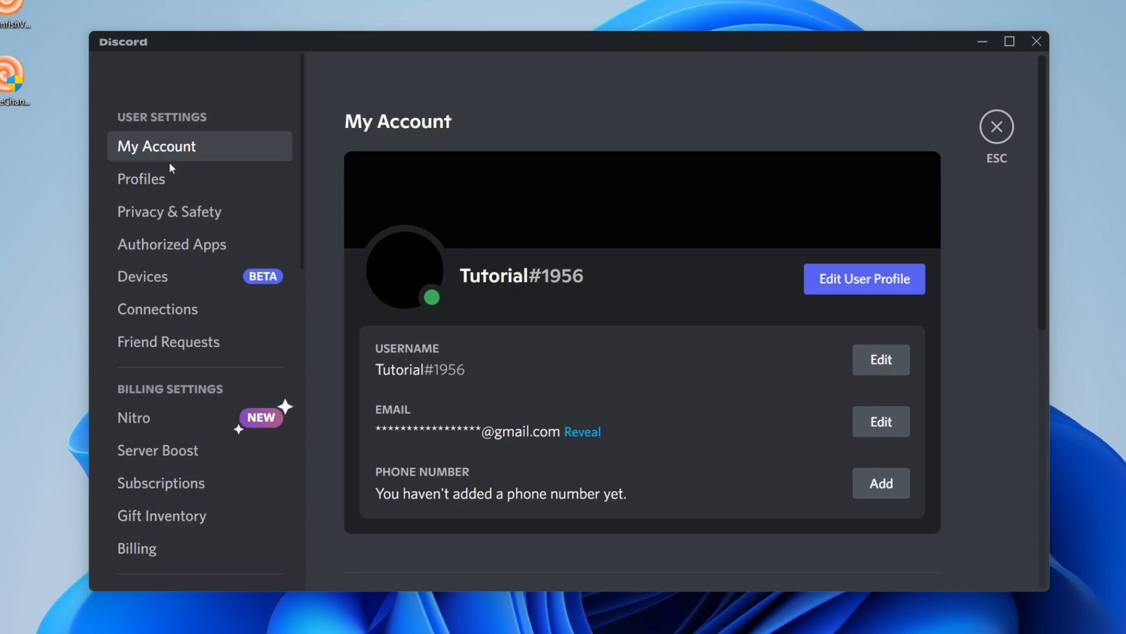
{"action": "mouse_move", "coordinate": [176, 119]}
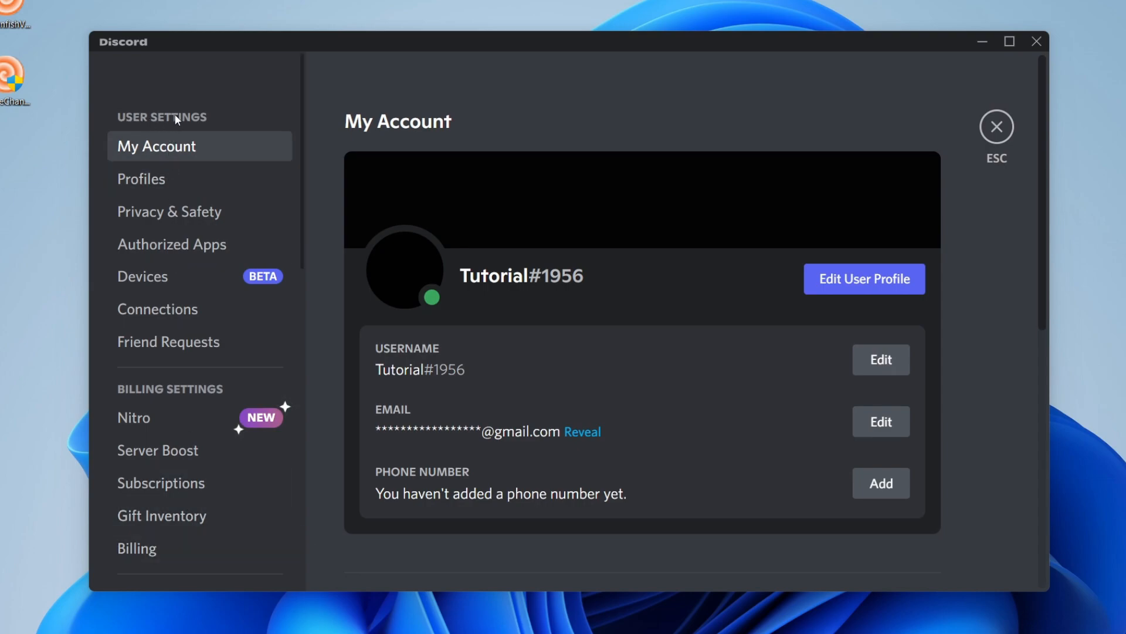
{"action": "mouse_move", "coordinate": [157, 310]}
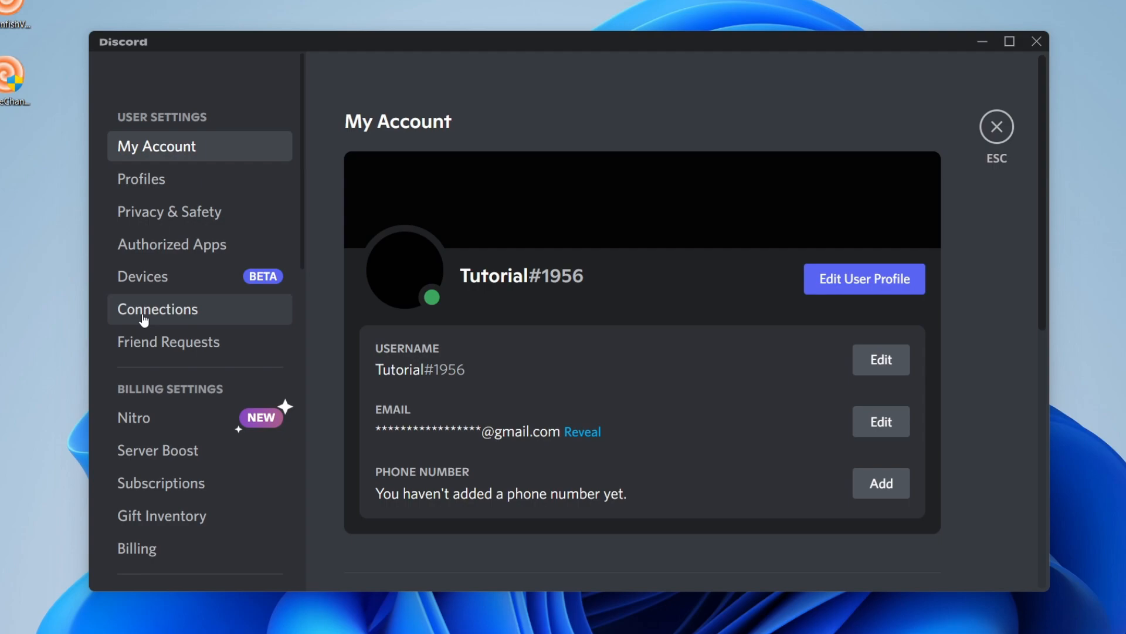
{"action": "left_click", "coordinate": [157, 309]}
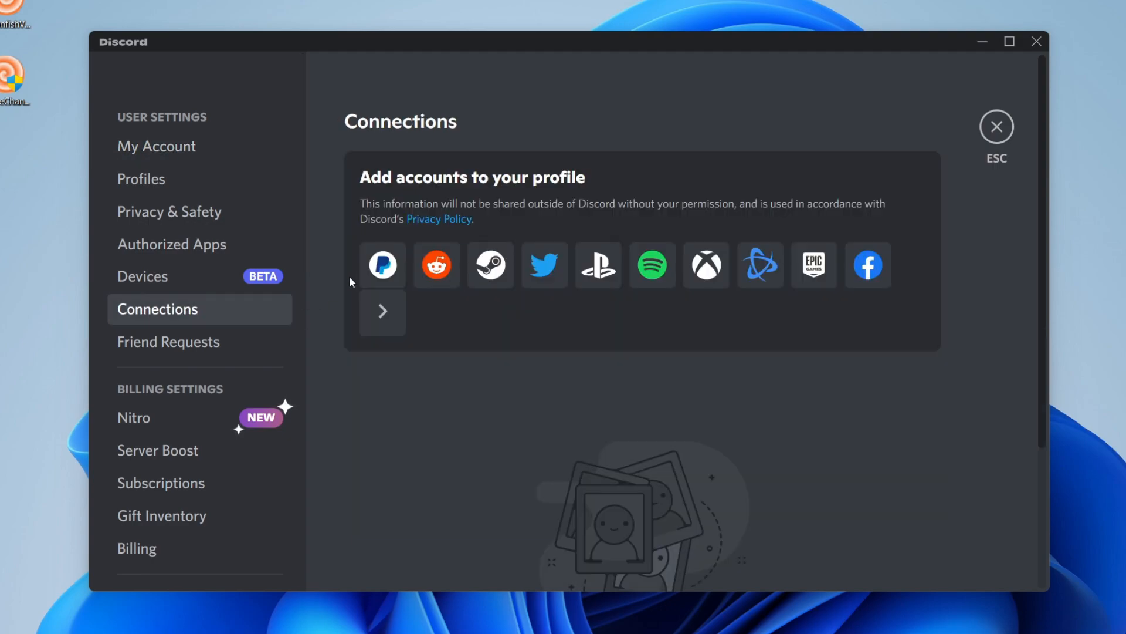
{"action": "mouse_move", "coordinate": [515, 188]}
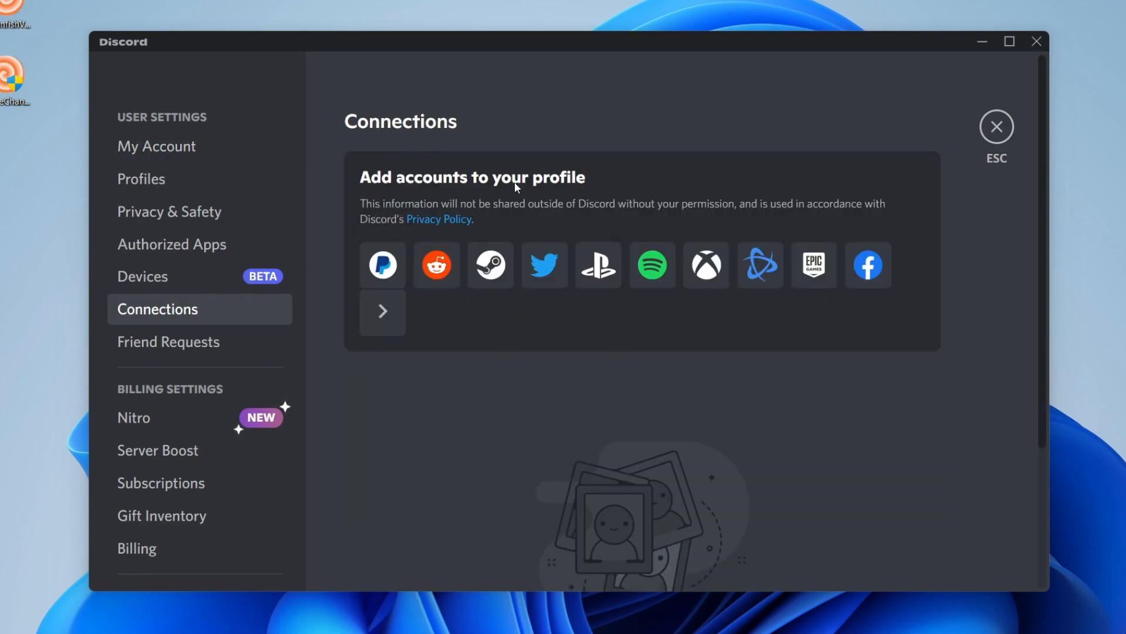
{"action": "mouse_move", "coordinate": [382, 313]}
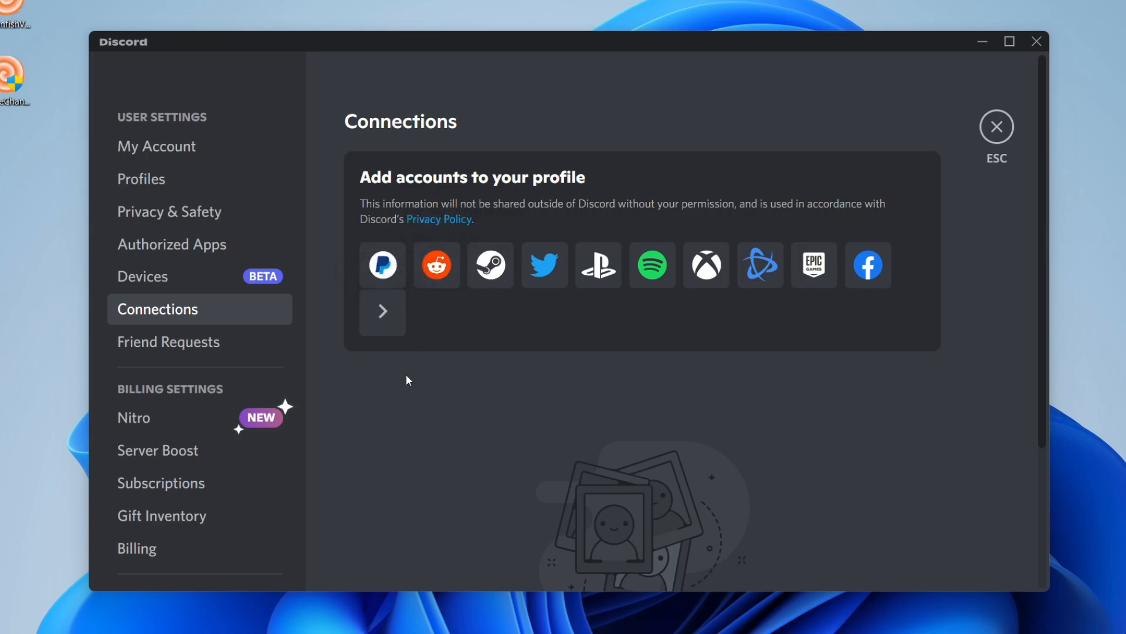
Expand the full list of connection services and choose Twitter.
{"action": "left_click", "coordinate": [382, 311]}
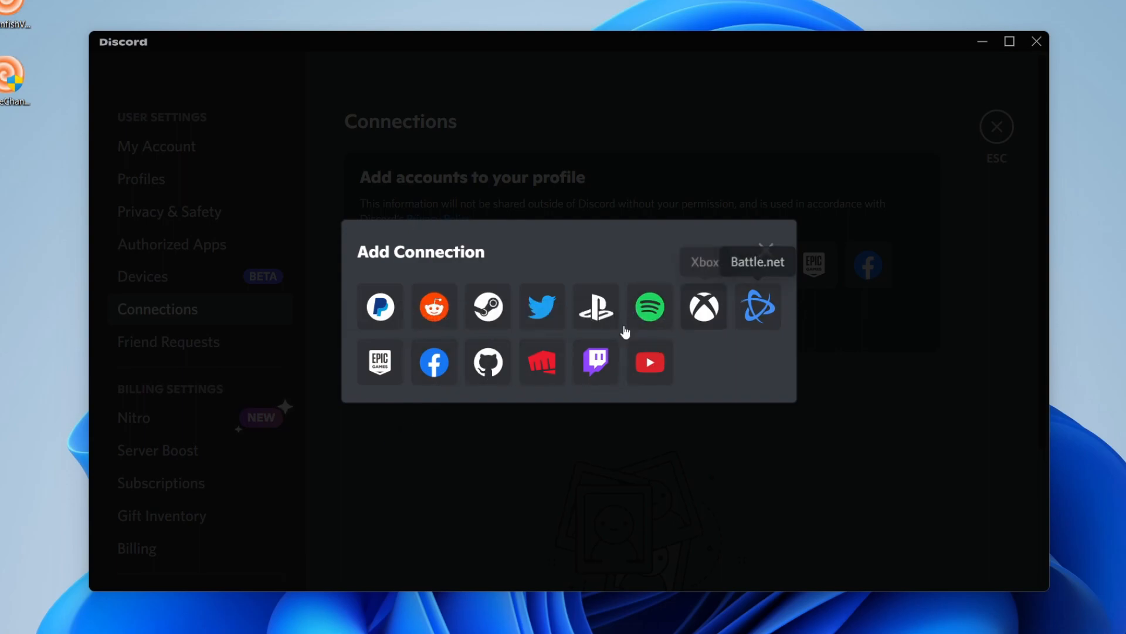
{"action": "mouse_move", "coordinate": [432, 209]}
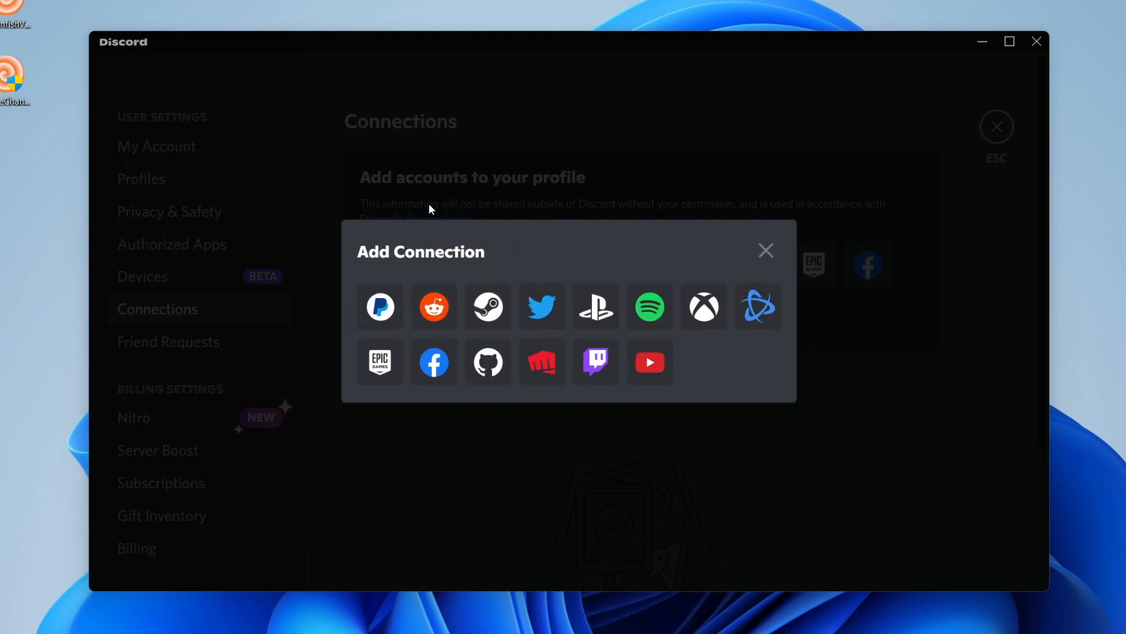
{"action": "left_click", "coordinate": [543, 307]}
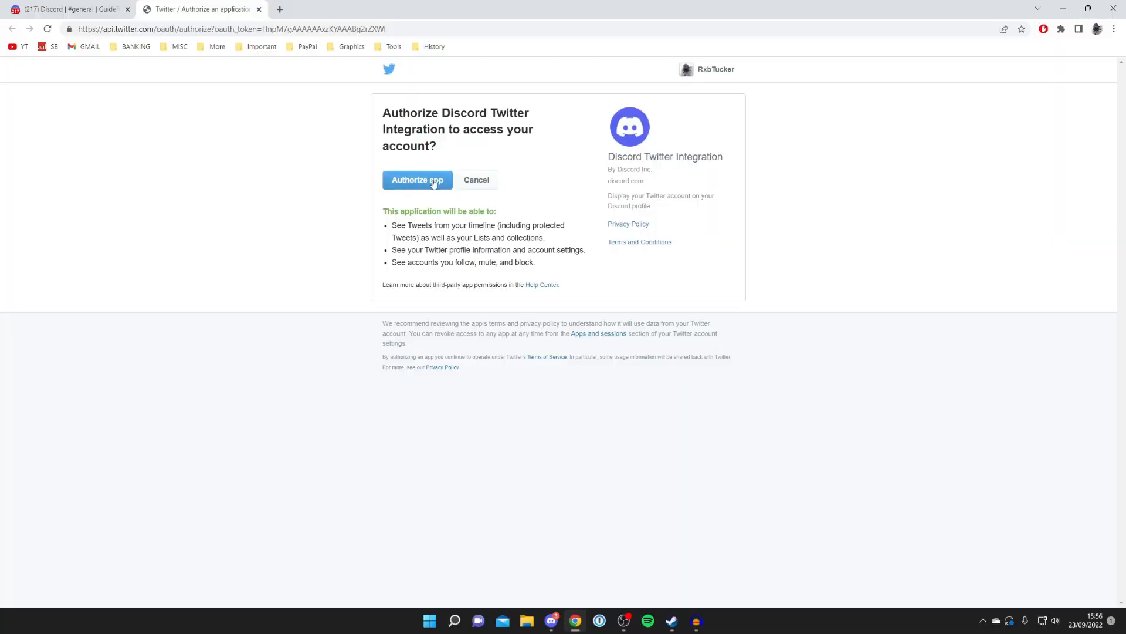
Authorize the Discord Twitter Integration app in Chrome.
{"action": "left_click", "coordinate": [417, 179]}
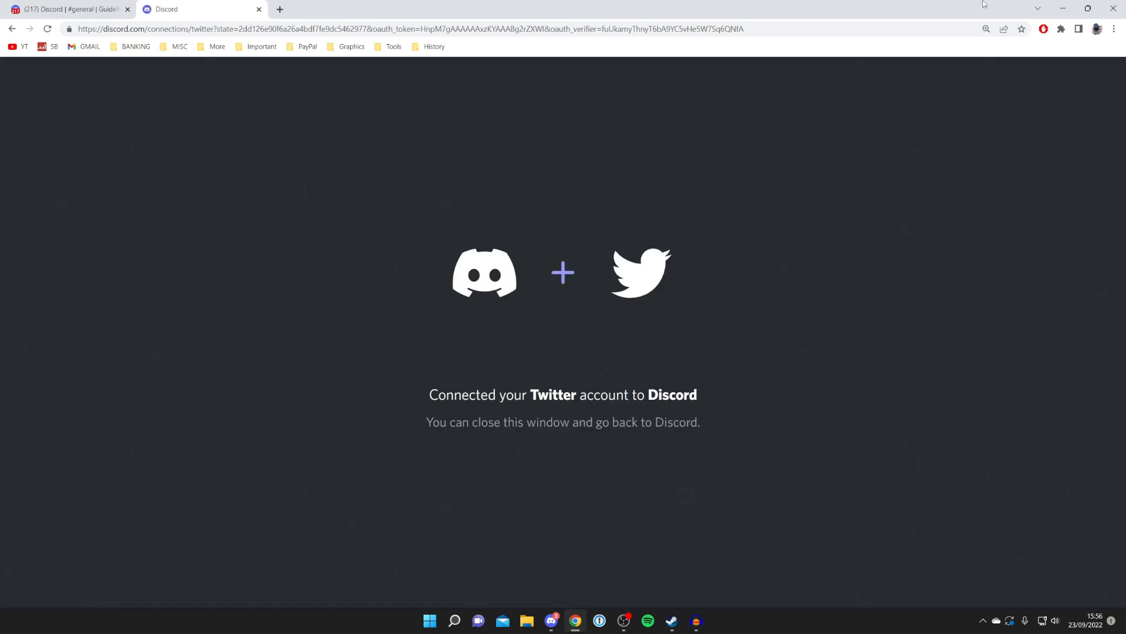
{"action": "mouse_move", "coordinate": [490, 222]}
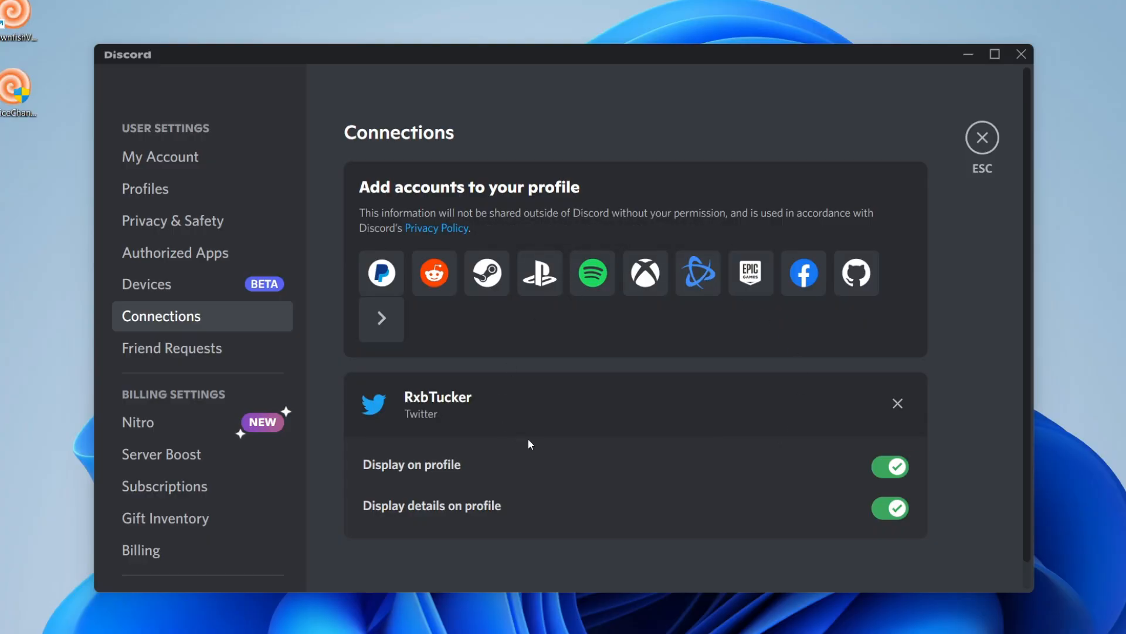
{"action": "mouse_move", "coordinate": [791, 476]}
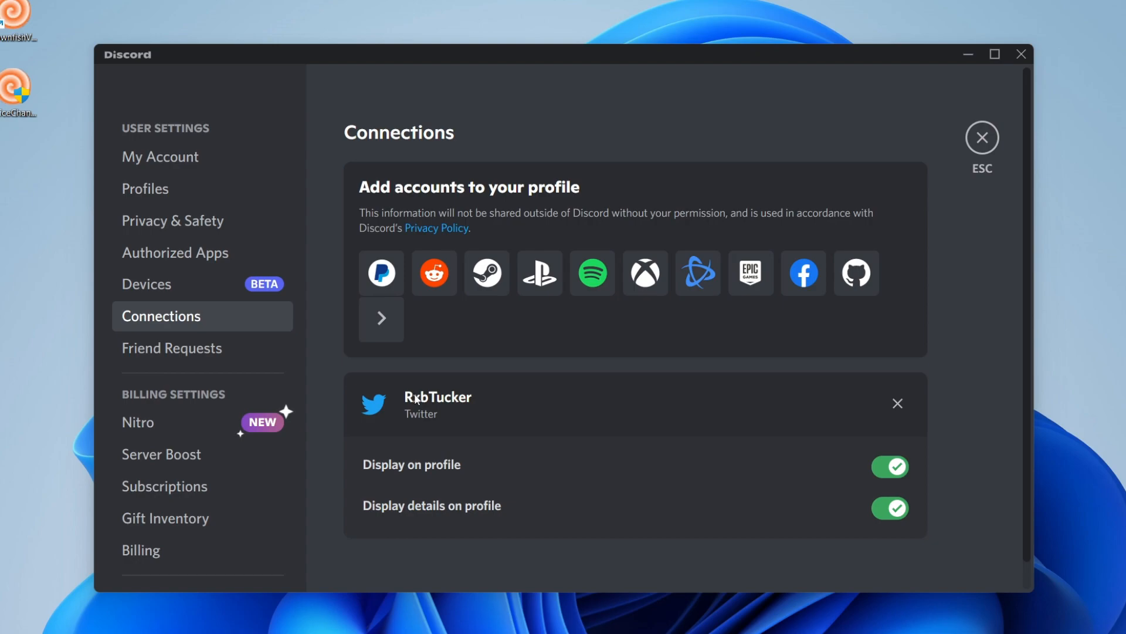
{"action": "mouse_move", "coordinate": [716, 328]}
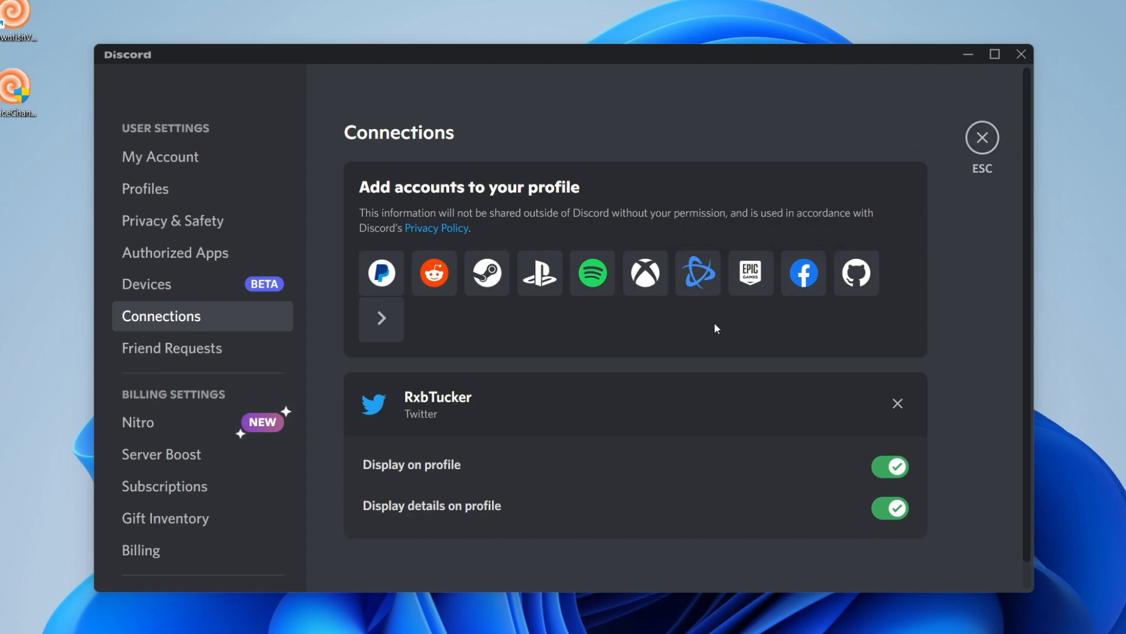
{"action": "left_click", "coordinate": [981, 137]}
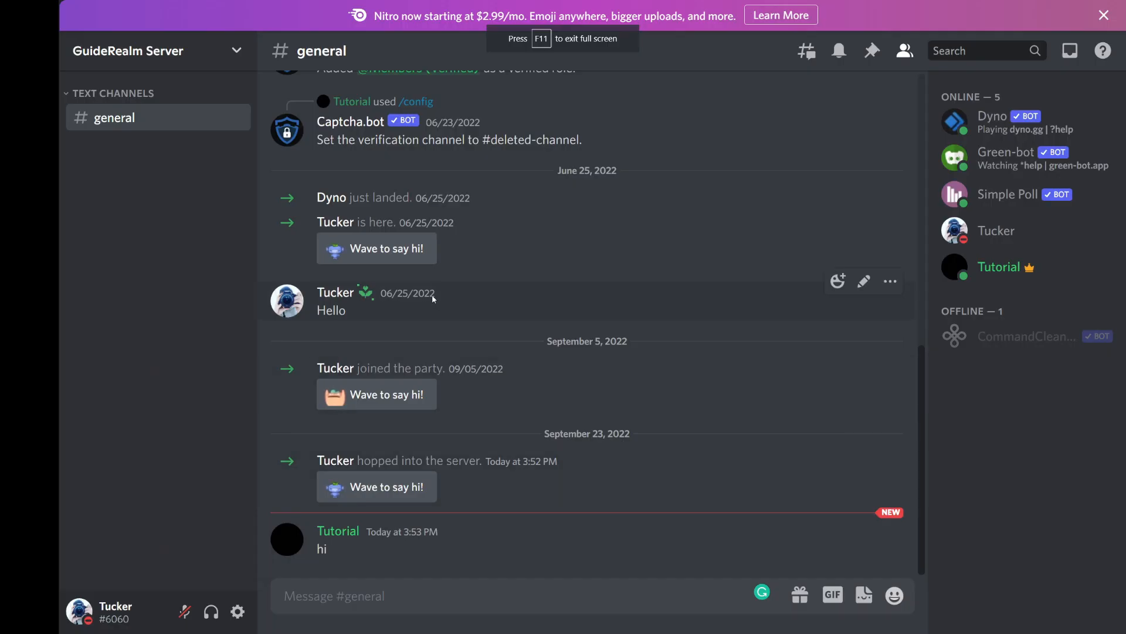
{"action": "mouse_move", "coordinate": [329, 531]}
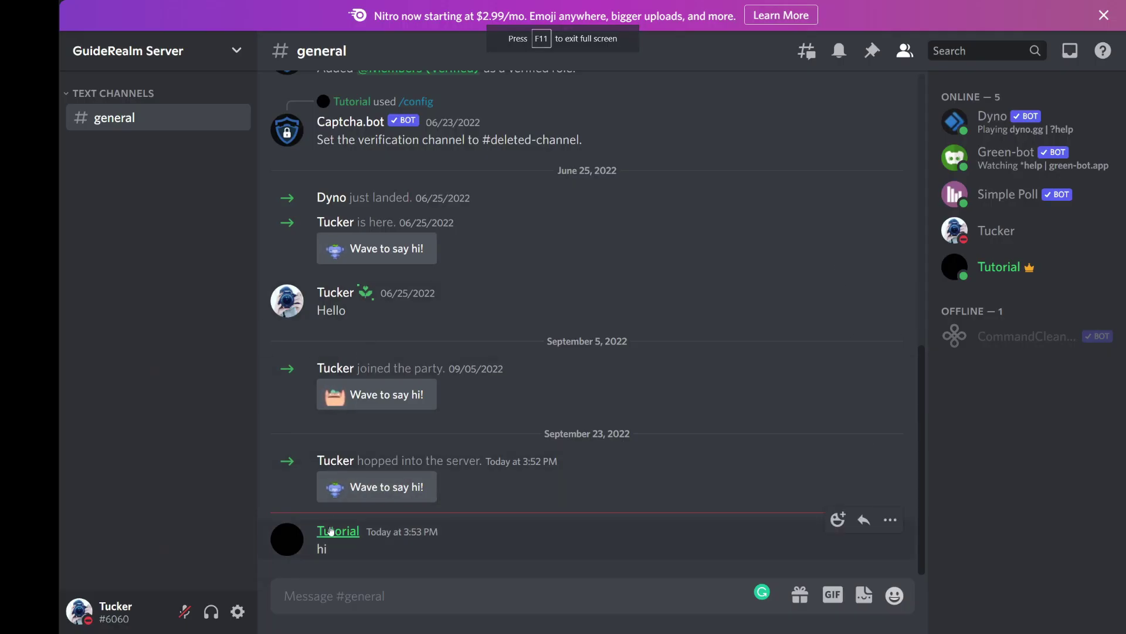
{"action": "mouse_move", "coordinate": [356, 379]}
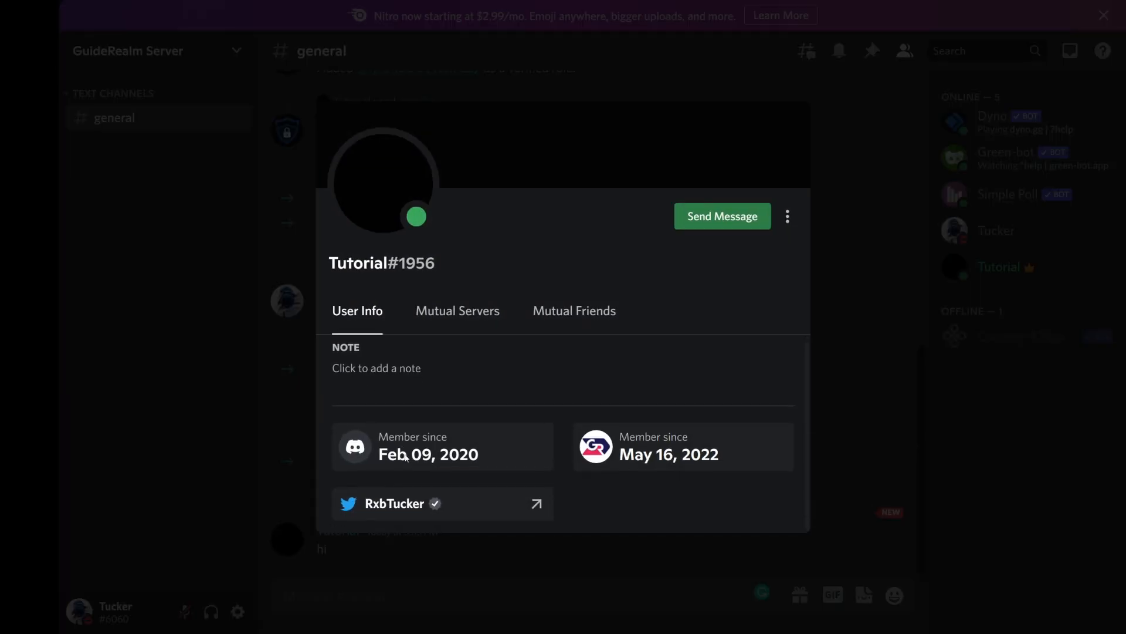
{"action": "mouse_move", "coordinate": [505, 453]}
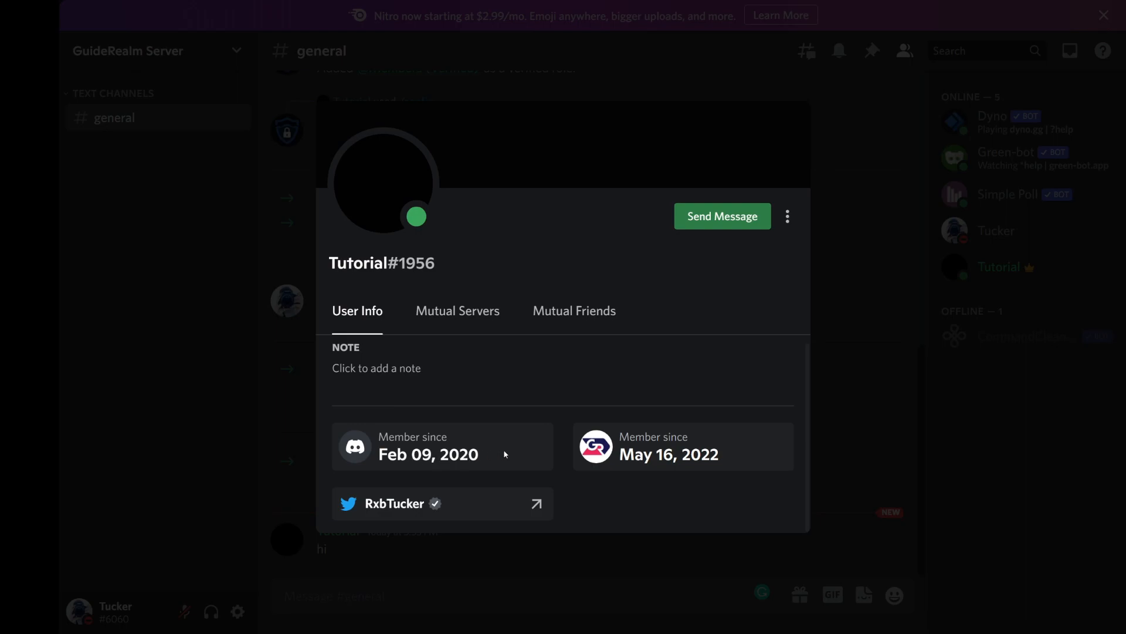